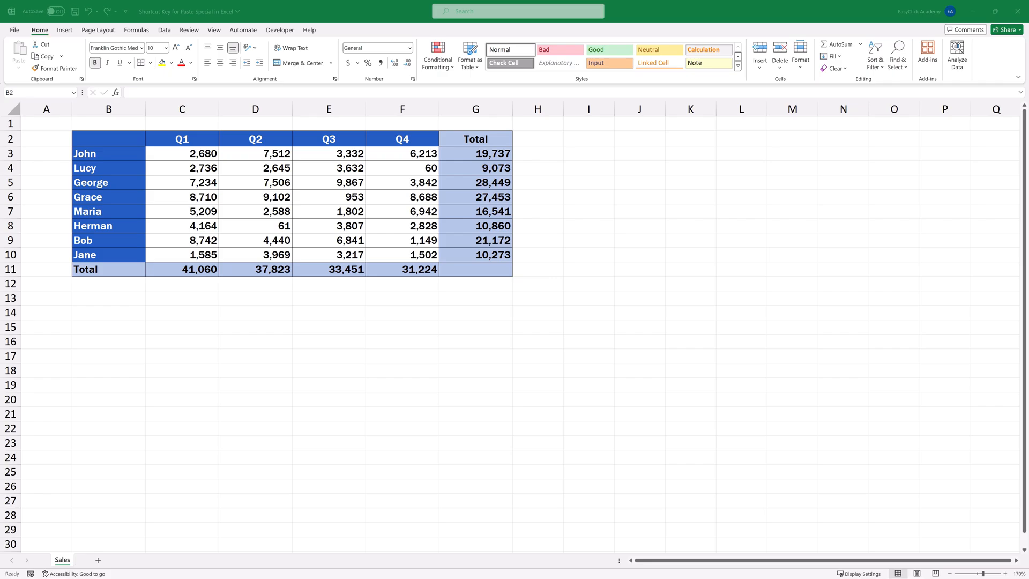
# Step: Select the Total figures in G3:G10 and copy them with Ctrl+C
pyautogui.click(109, 138)
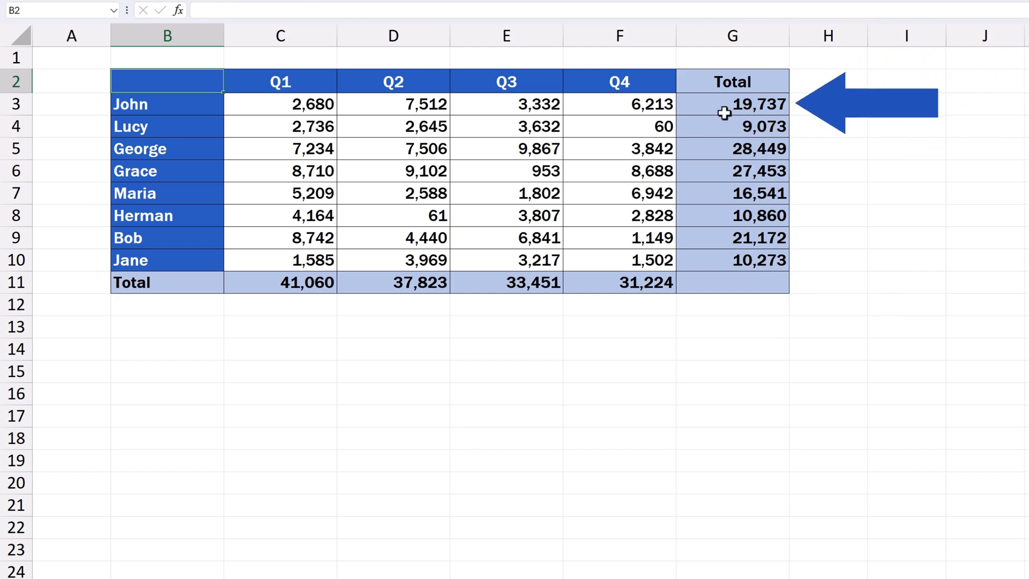
pyautogui.click(732, 103)
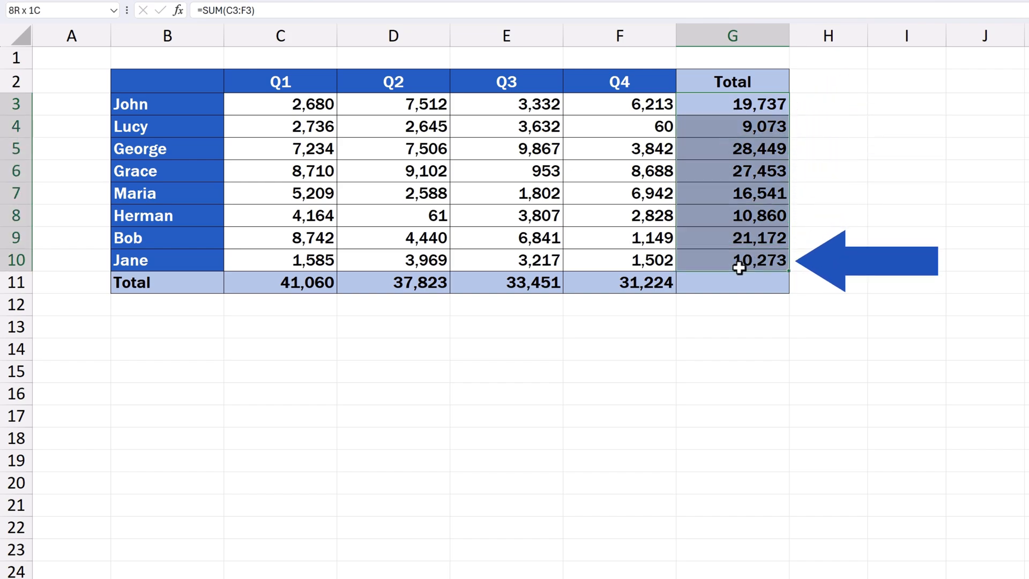
pyautogui.press('ctrl+c')
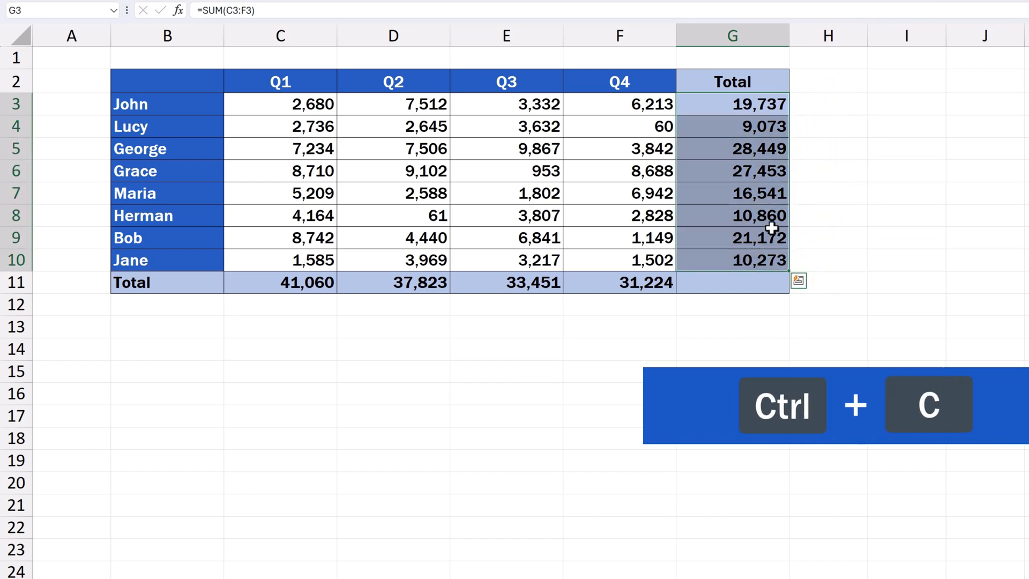
pyautogui.press('ctrl+c')
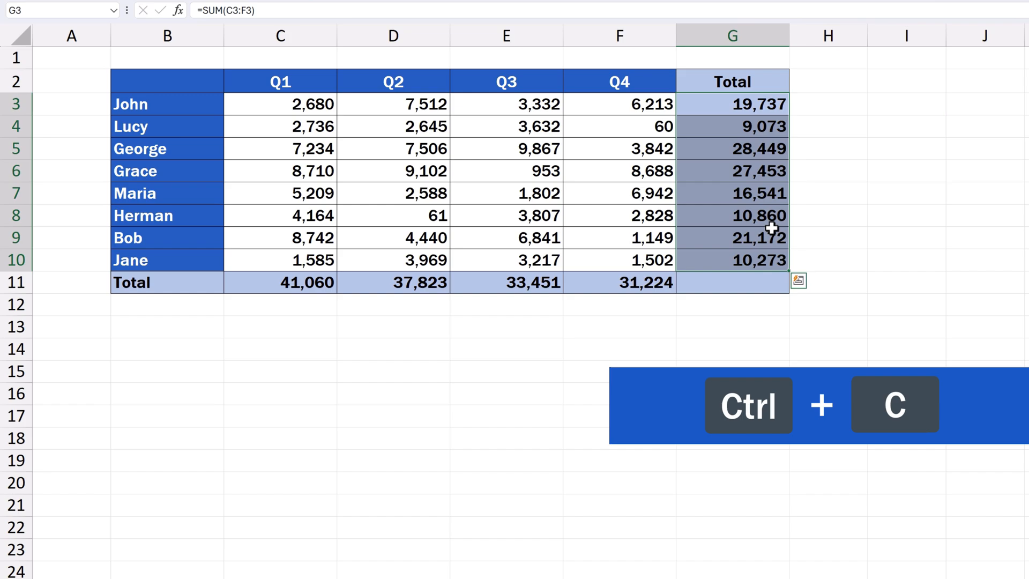
pyautogui.press('ctrl+c')
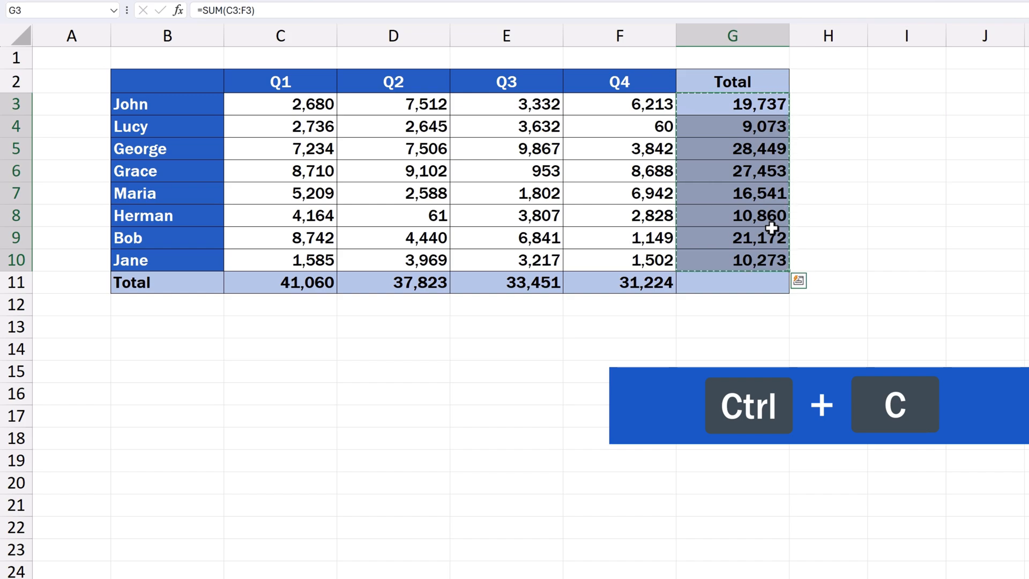
pyautogui.press('ctrl+c')
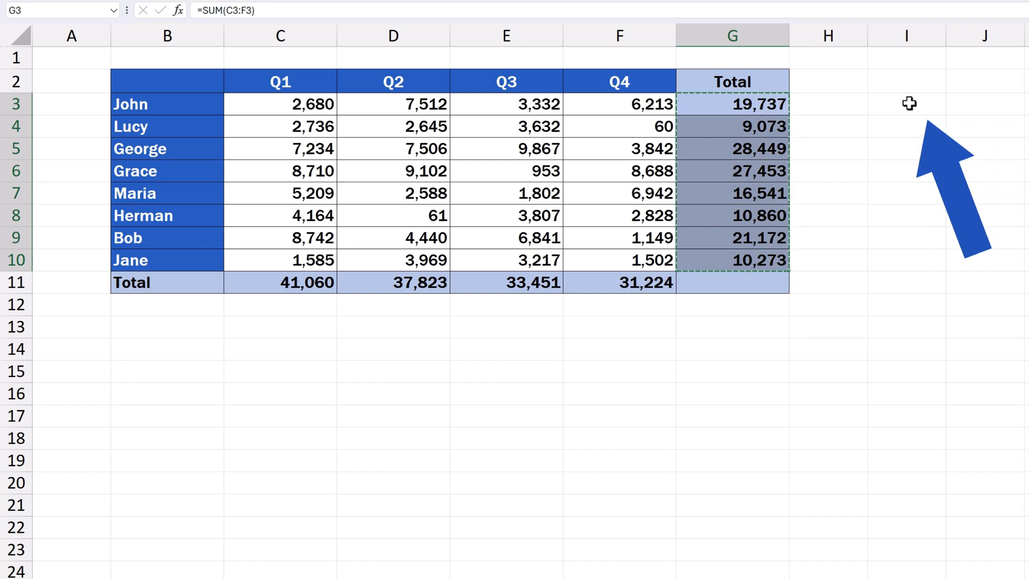
# Step: Choose cell I3 as the destination and bring up Paste Special
pyautogui.click(906, 103)
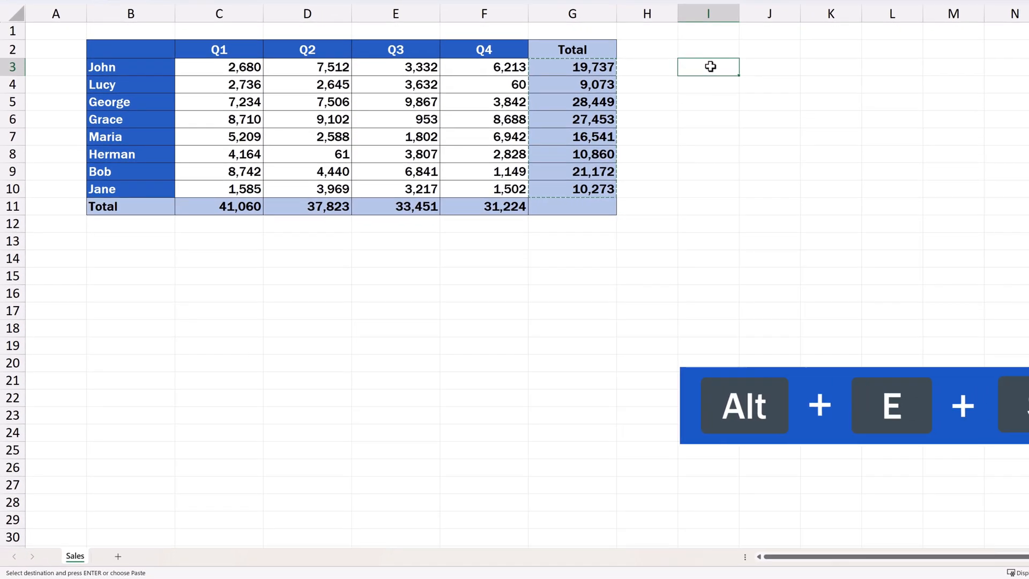
pyautogui.press('s')
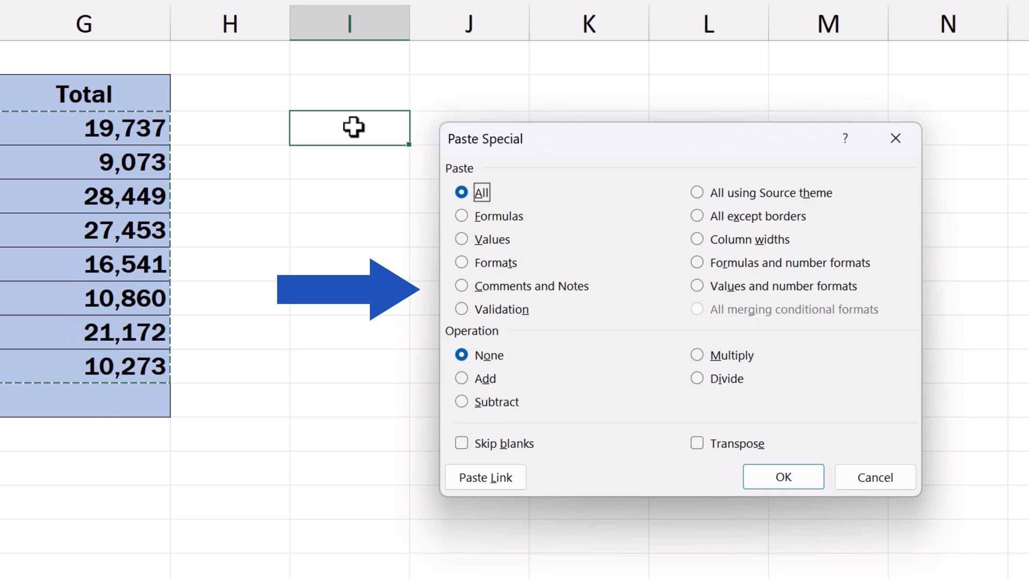
pyautogui.moveTo(466, 252)
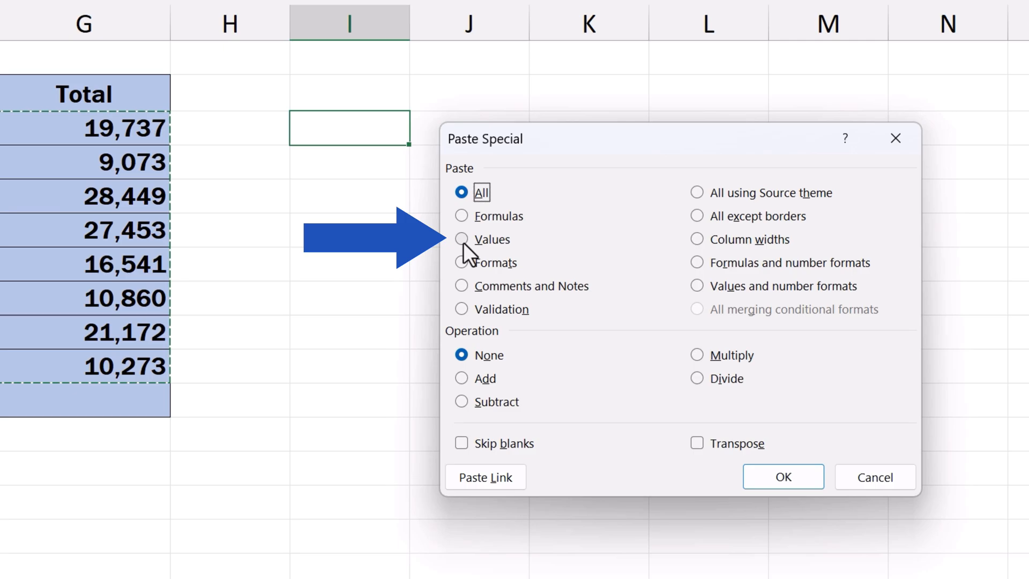
# Step: Paste the eight totals into I3:I10 as Values only, then deselect the range
pyautogui.click(782, 477)
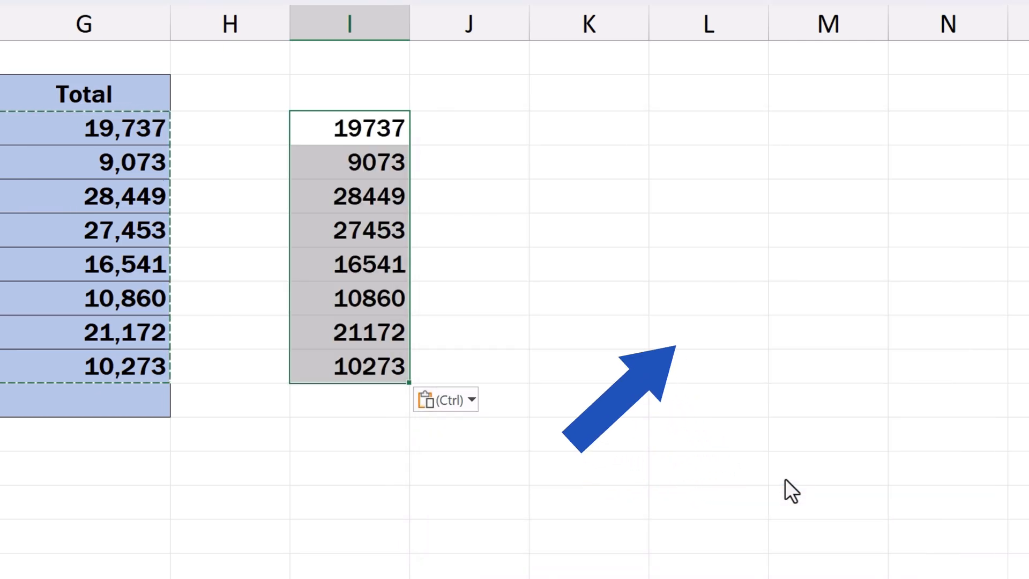
pyautogui.click(468, 230)
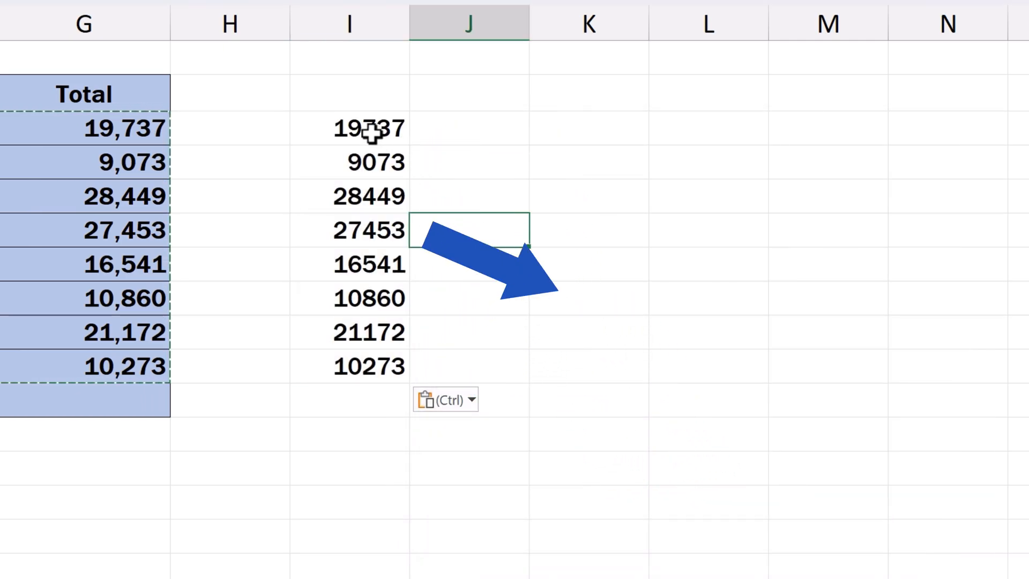
pyautogui.click(369, 163)
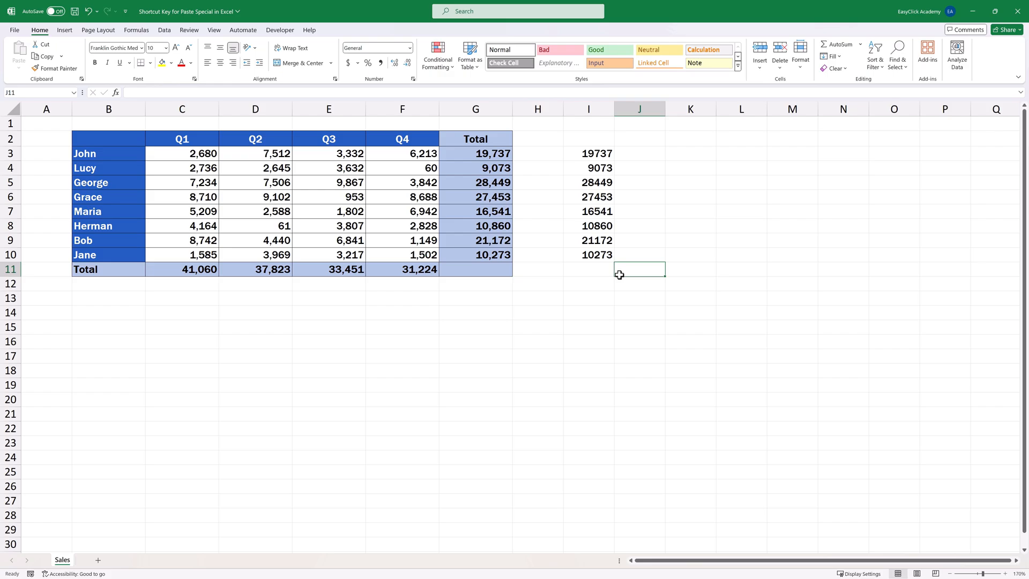
pyautogui.moveTo(677, 274)
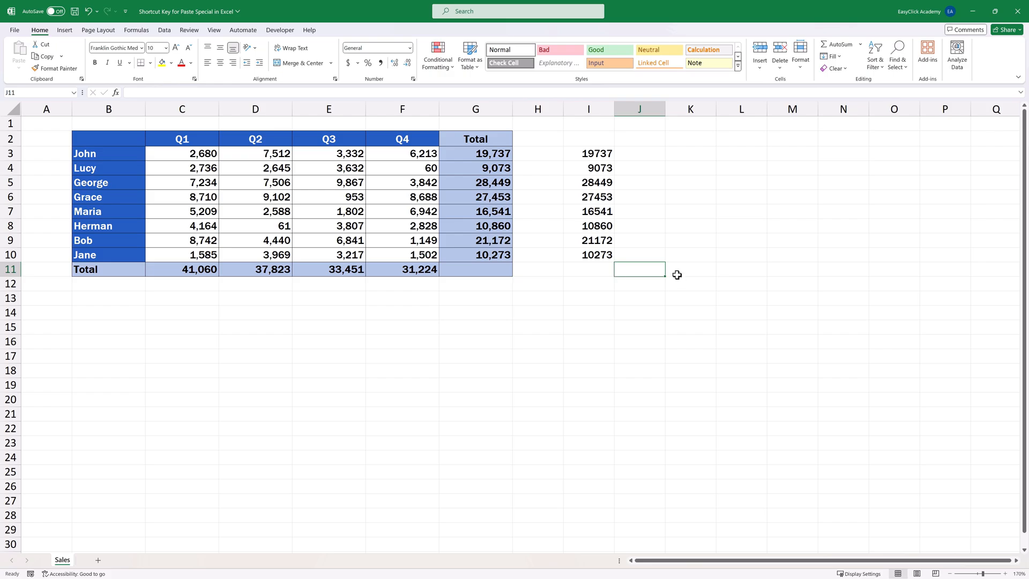